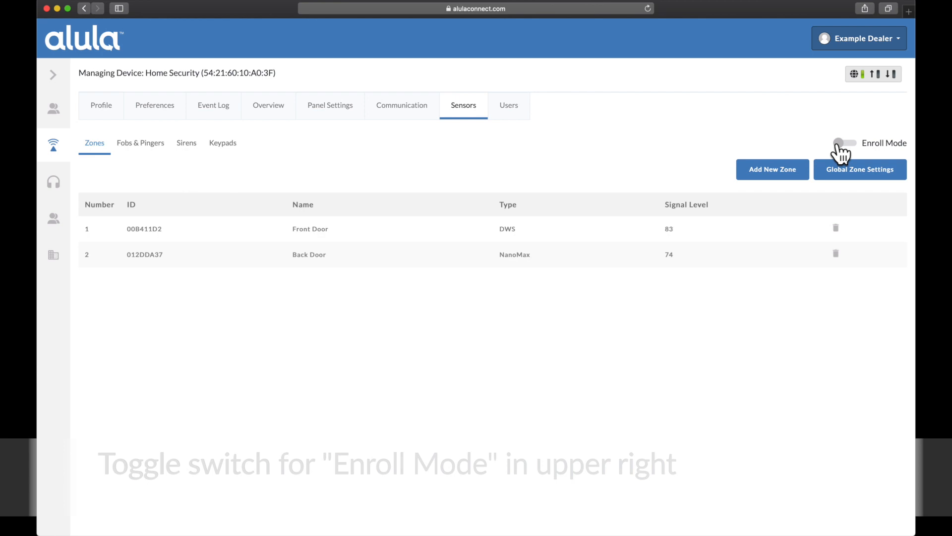
Turn on the Enroll Mode toggle so the PIR sensor enrolls as zone 03
click(847, 143)
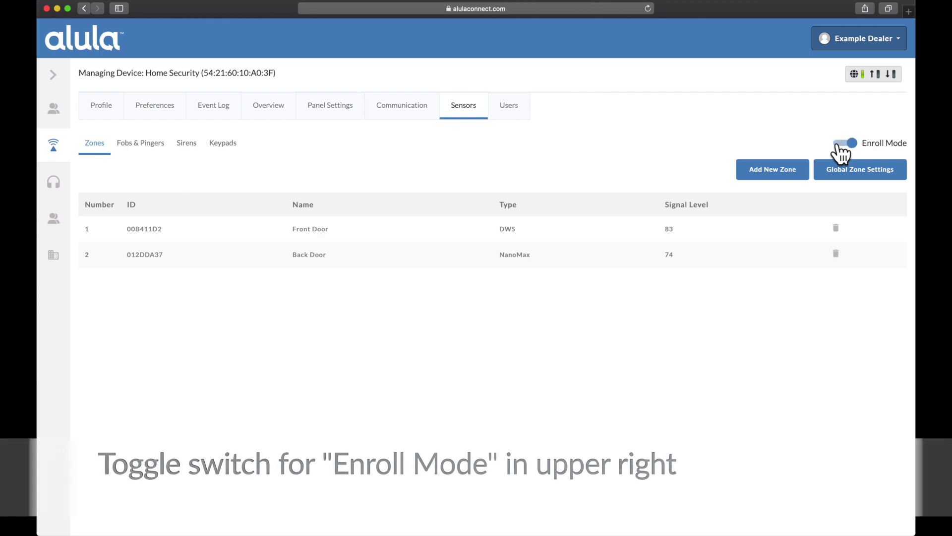
click(847, 143)
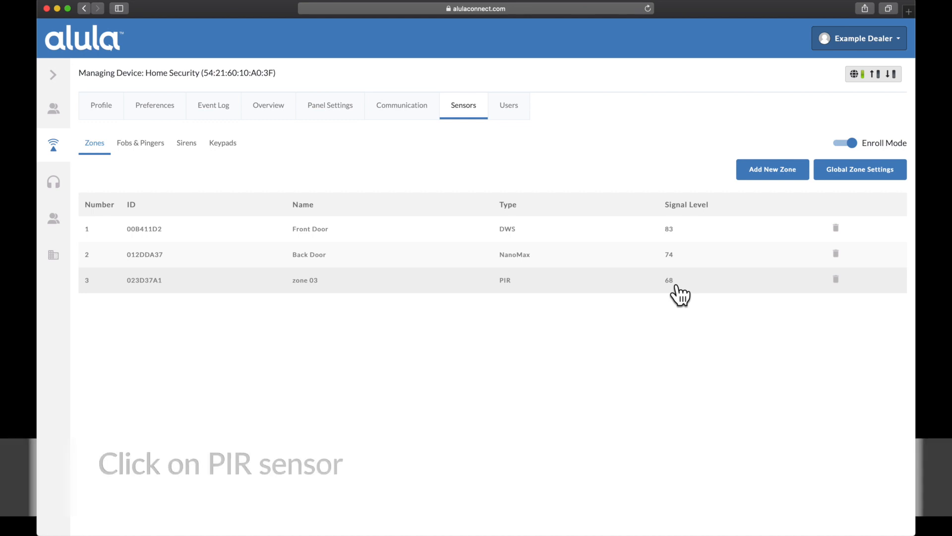
mouse_move(478, 294)
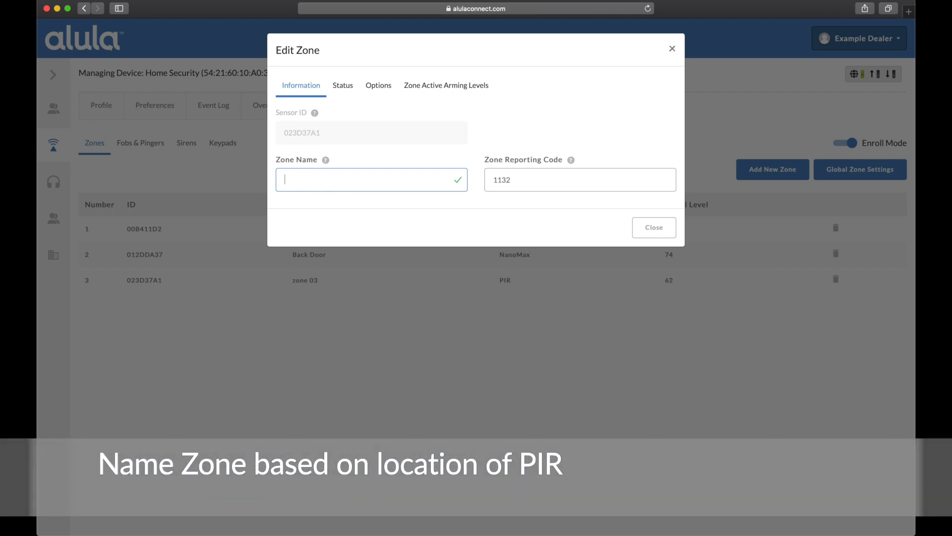
Rename PIR zone 023D37A1 to 'Living Room' and close Edit Zone
text(Living Room)
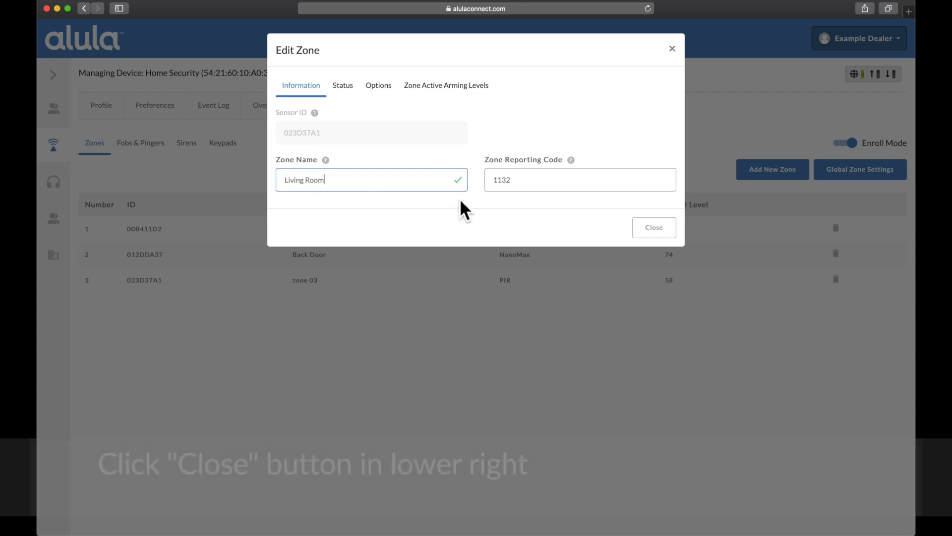
mouse_move(645, 239)
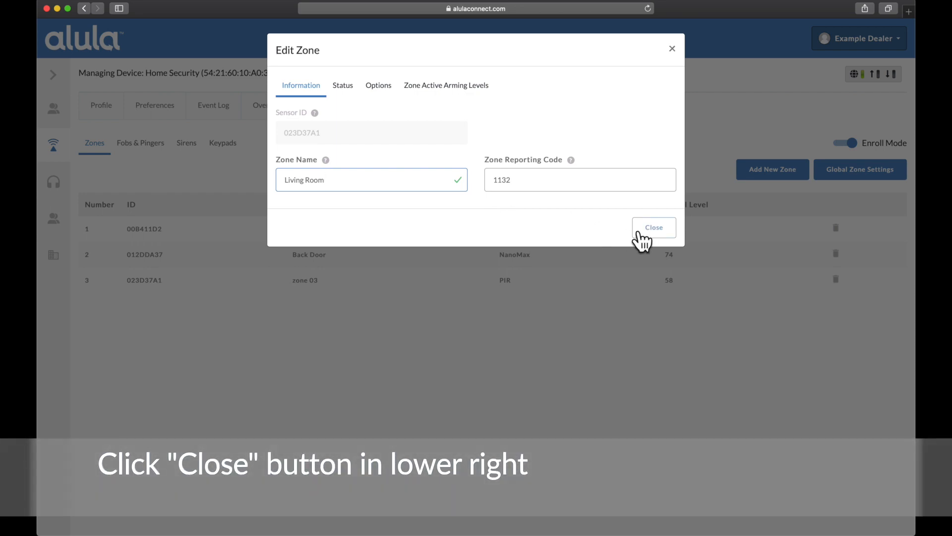
click(654, 227)
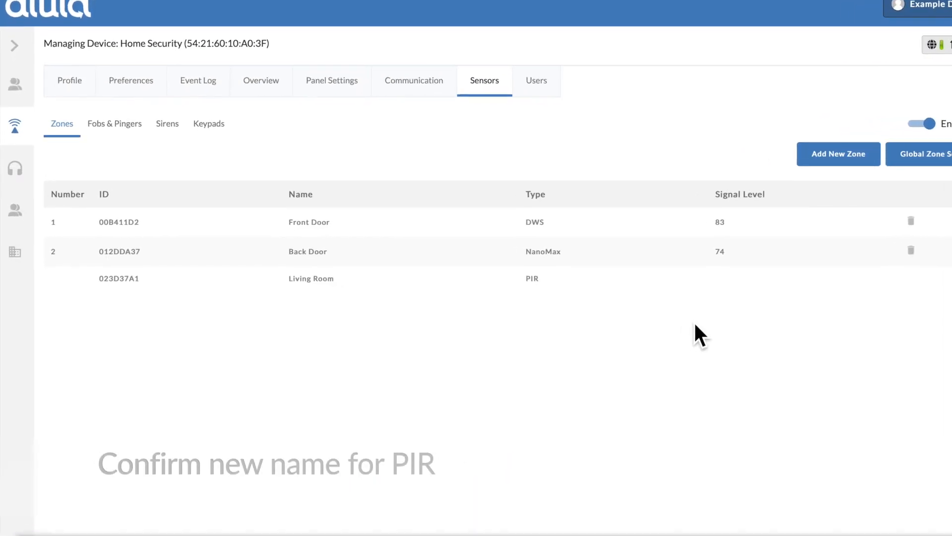